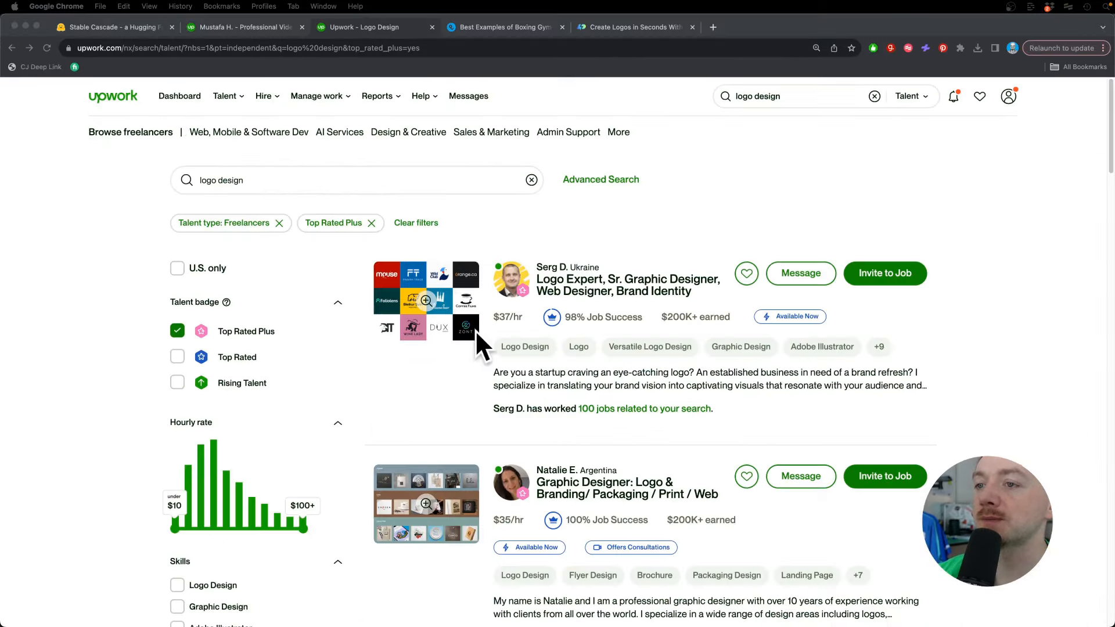
# - Switch to the Logo Diffusion dashboard and review its Get Started workspace cards
pyautogui.click(631, 28)
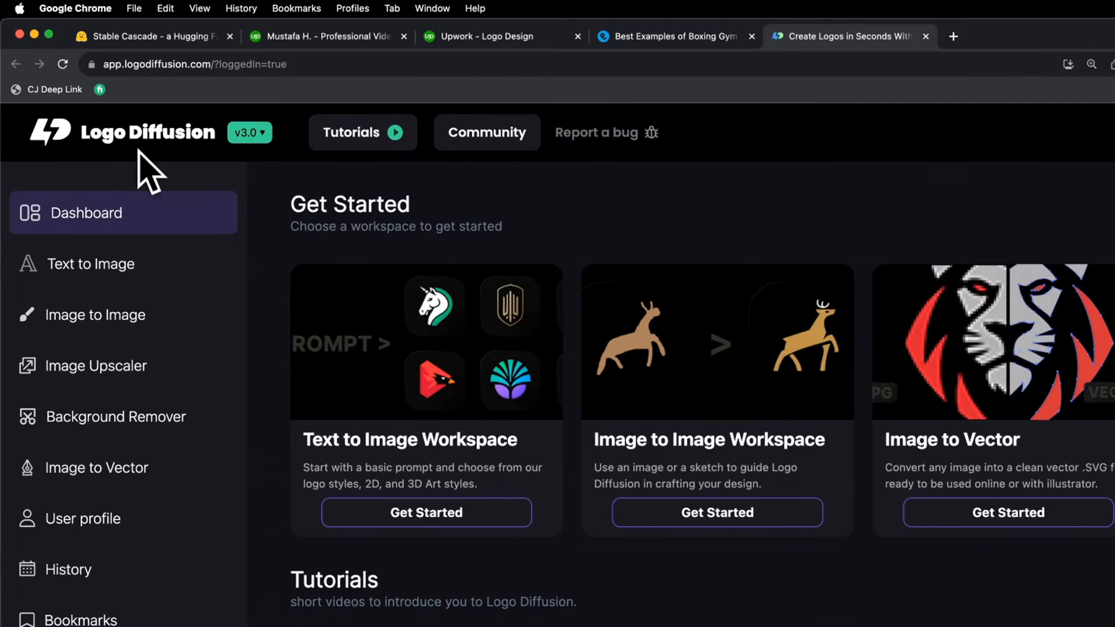
pyautogui.moveTo(760, 254)
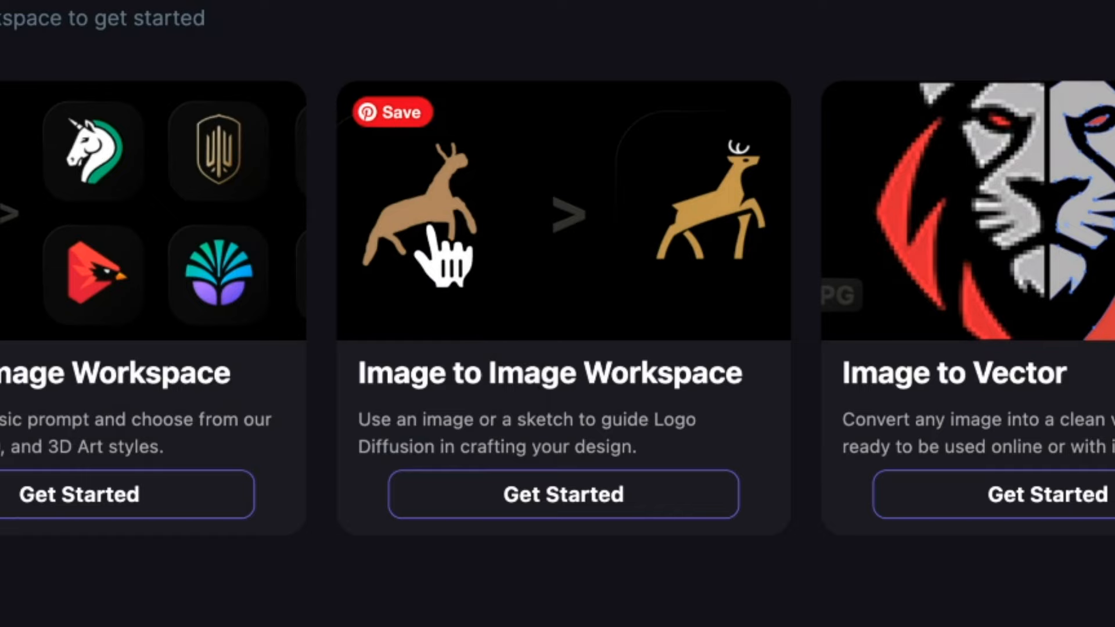
pyautogui.moveTo(725, 213)
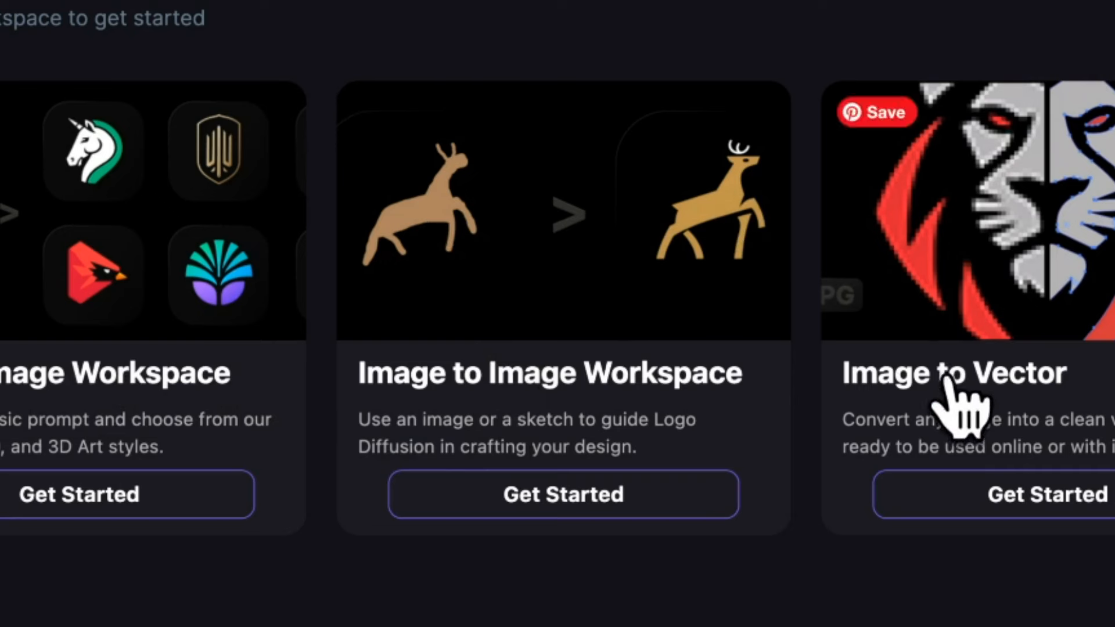
pyautogui.hscroll(-3)
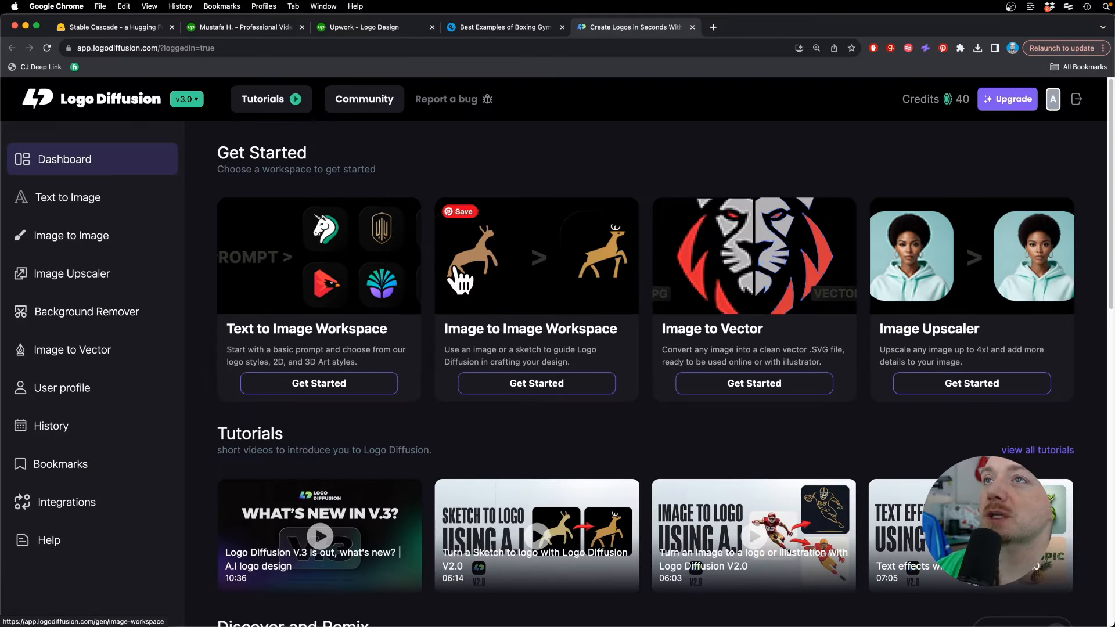
# - Scroll through the 'Best Examples of Boxing Gym Logos' article, then return to Logo Diffusion
pyautogui.click(505, 27)
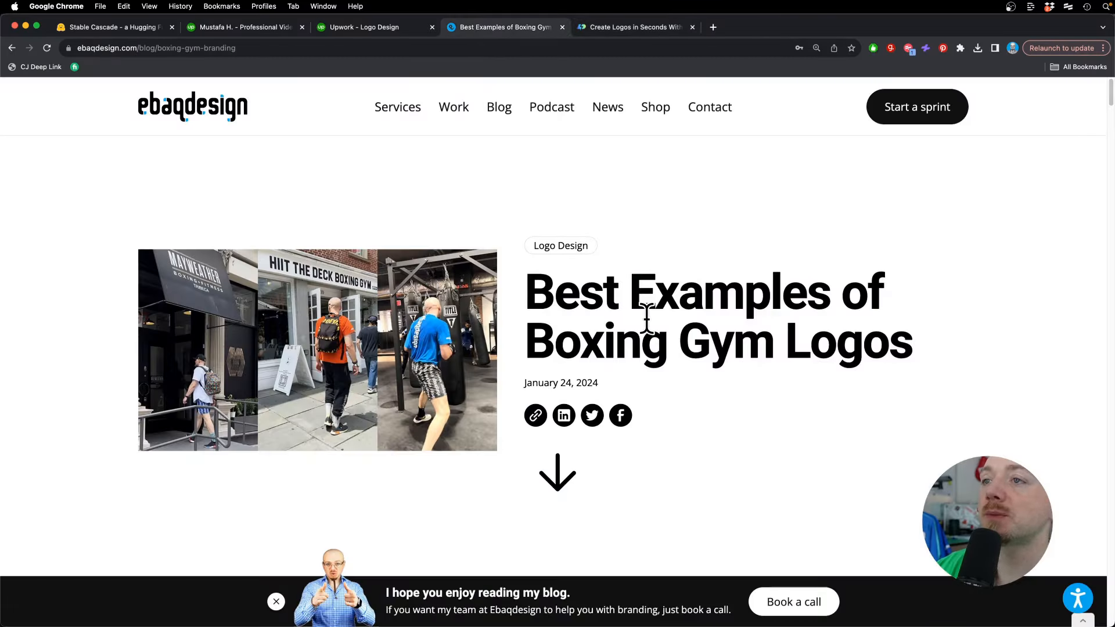
pyautogui.scroll(-3)
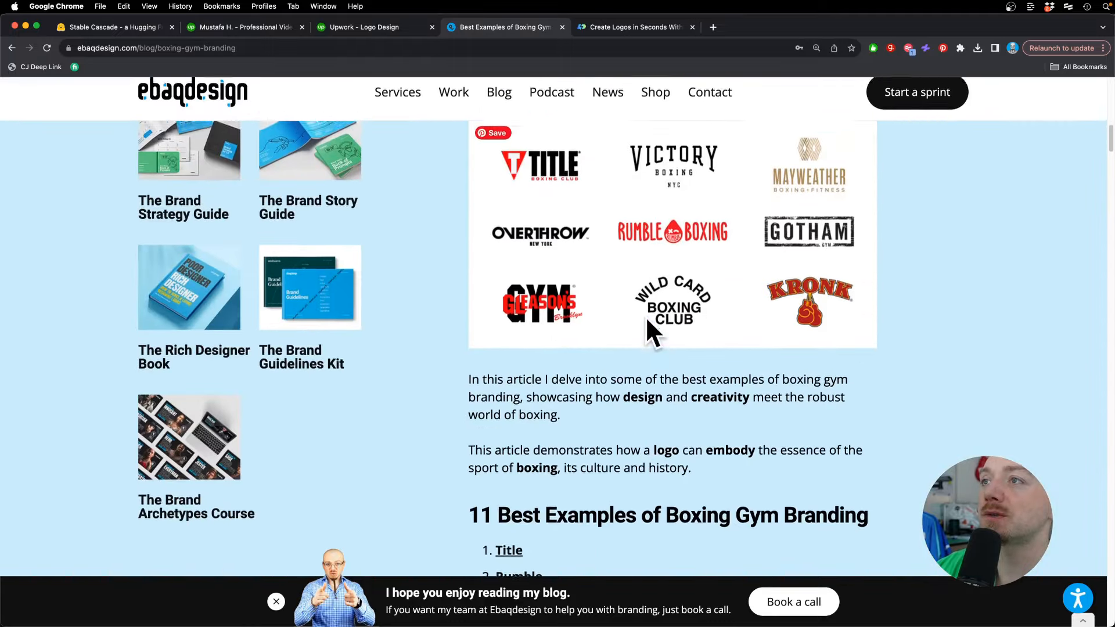
pyautogui.click(631, 27)
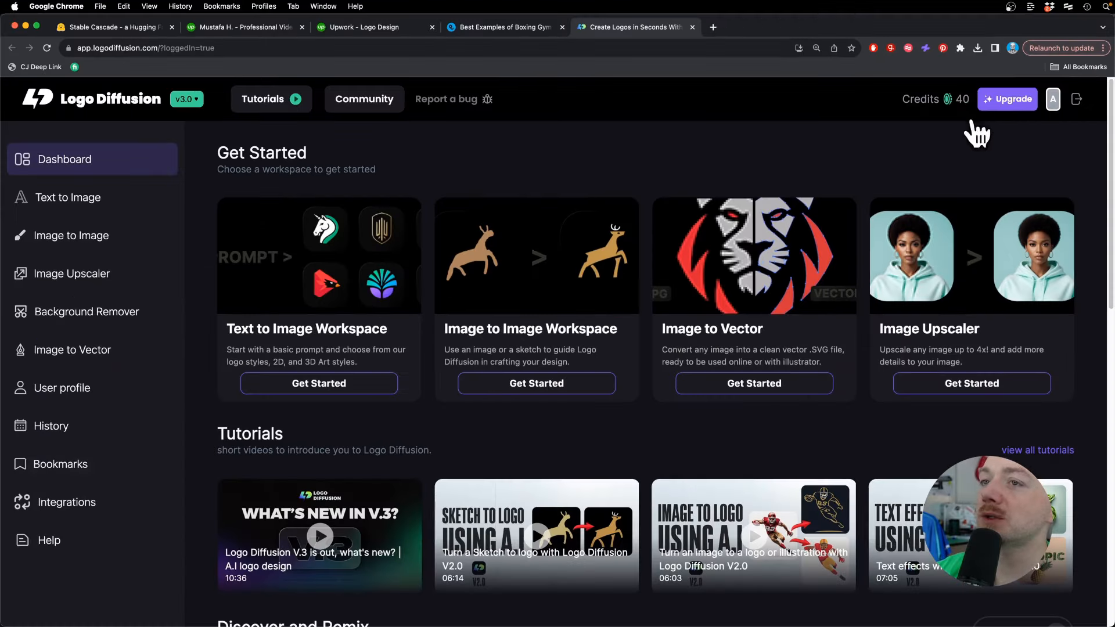
pyautogui.moveTo(753, 383)
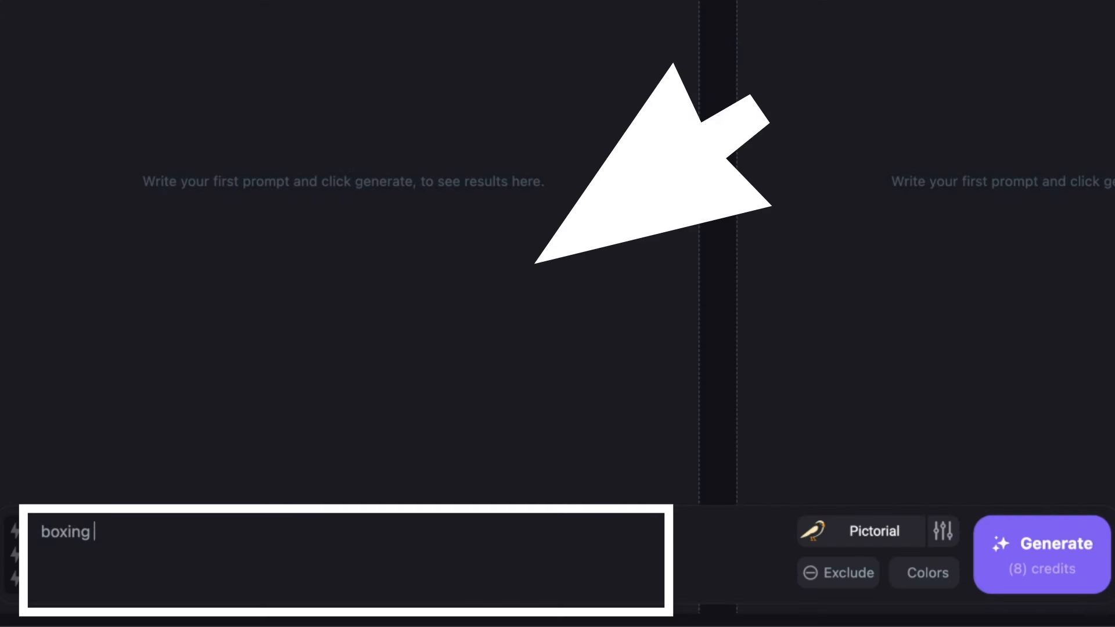
# - Type a minimalist boxing gym logo prompt with gloves and an American flag
pyautogui.write('gym logo, minimalist, glove')
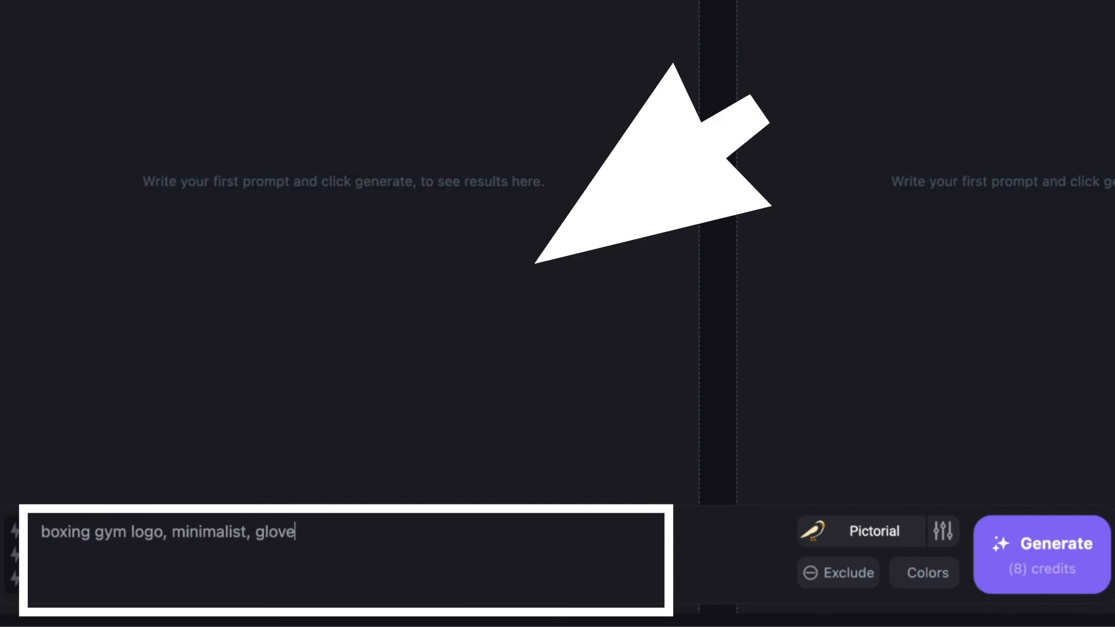
pyautogui.write('s, american flag')
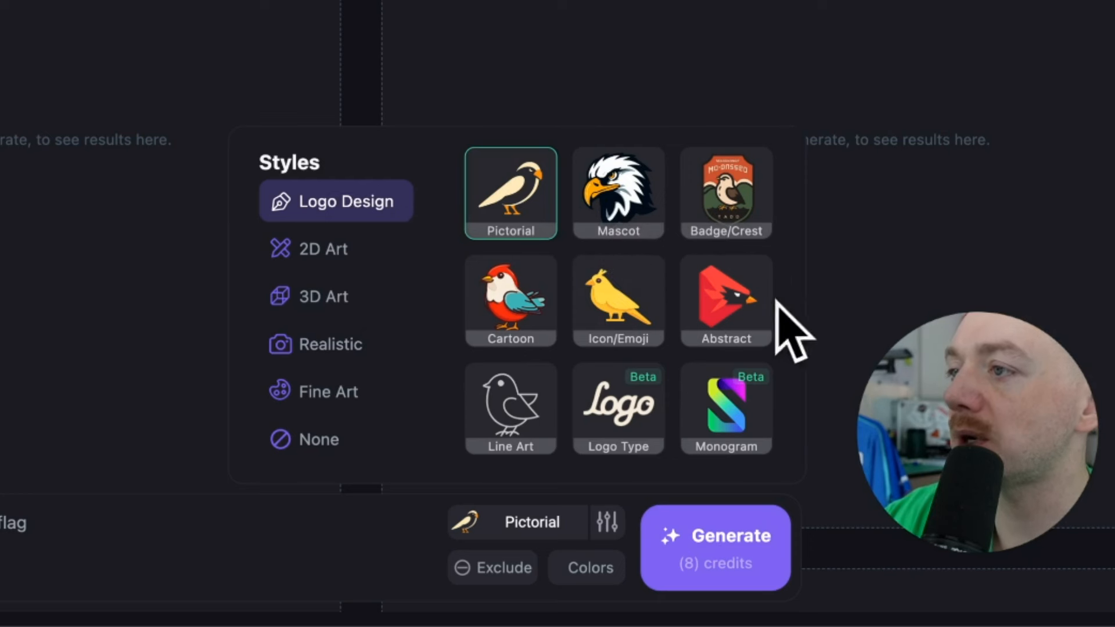
pyautogui.moveTo(515, 491)
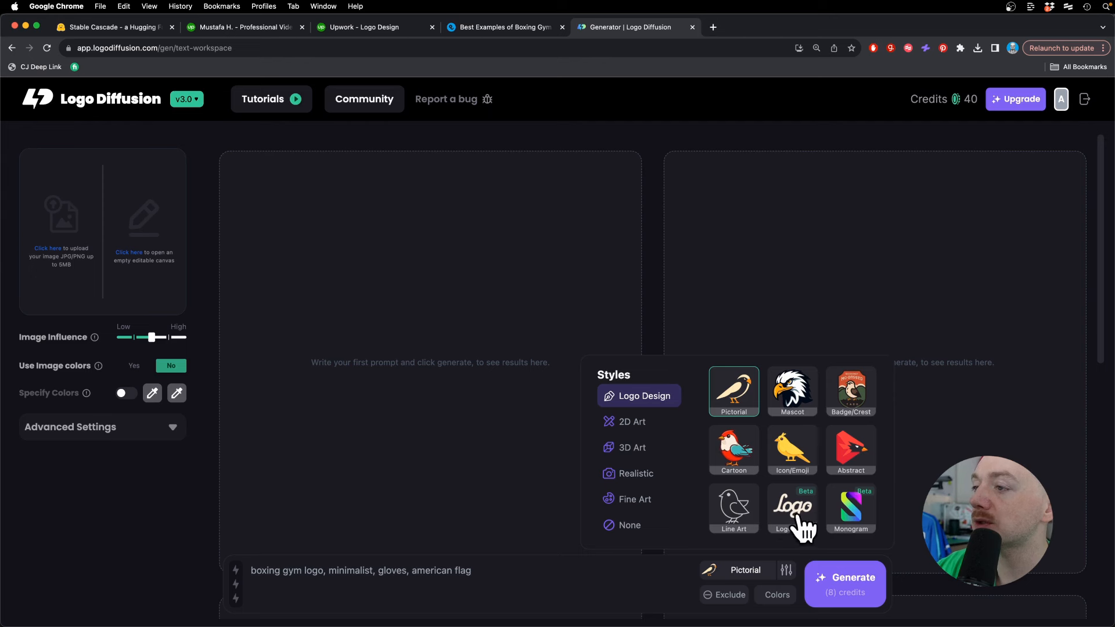
pyautogui.moveTo(807, 541)
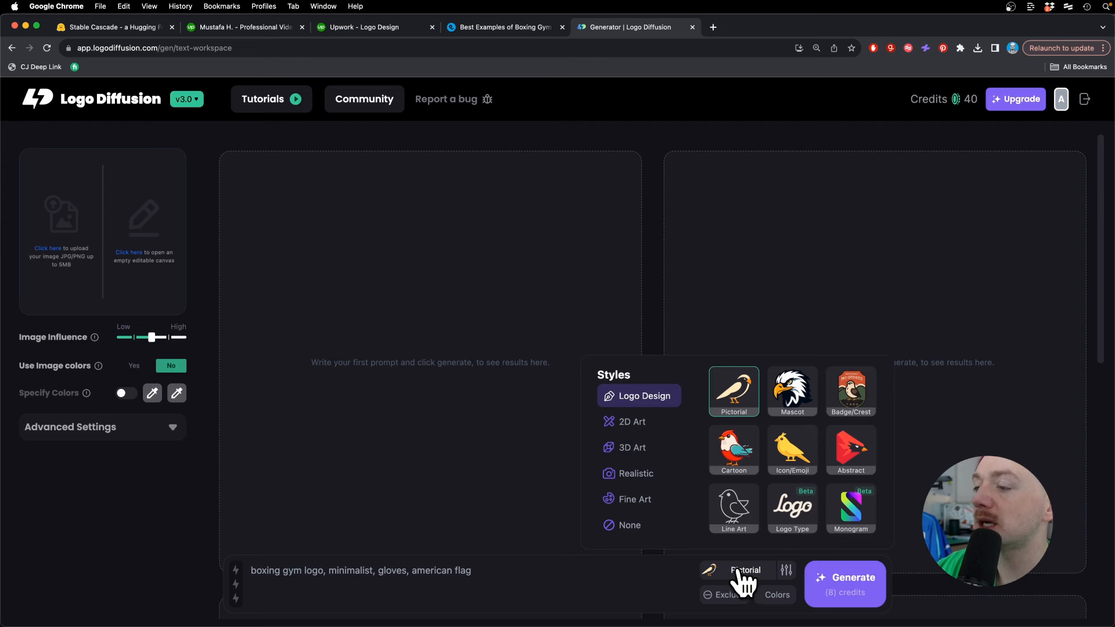
# - Keep the Logo Design > Pictorial style and generate the glove logos
pyautogui.click(845, 583)
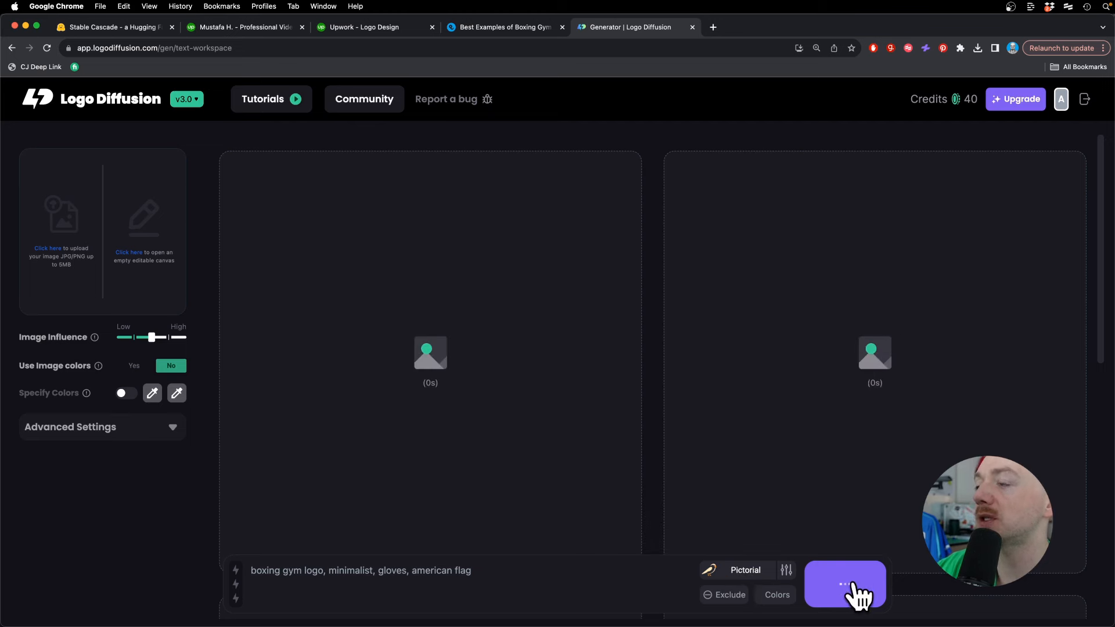
pyautogui.click(845, 583)
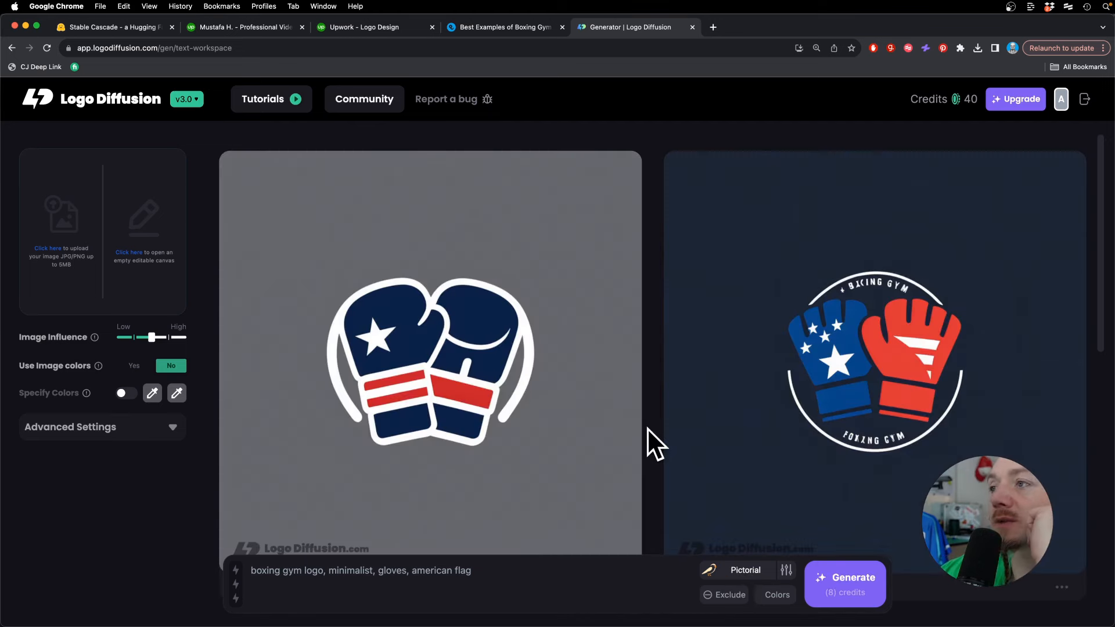
pyautogui.moveTo(503, 400)
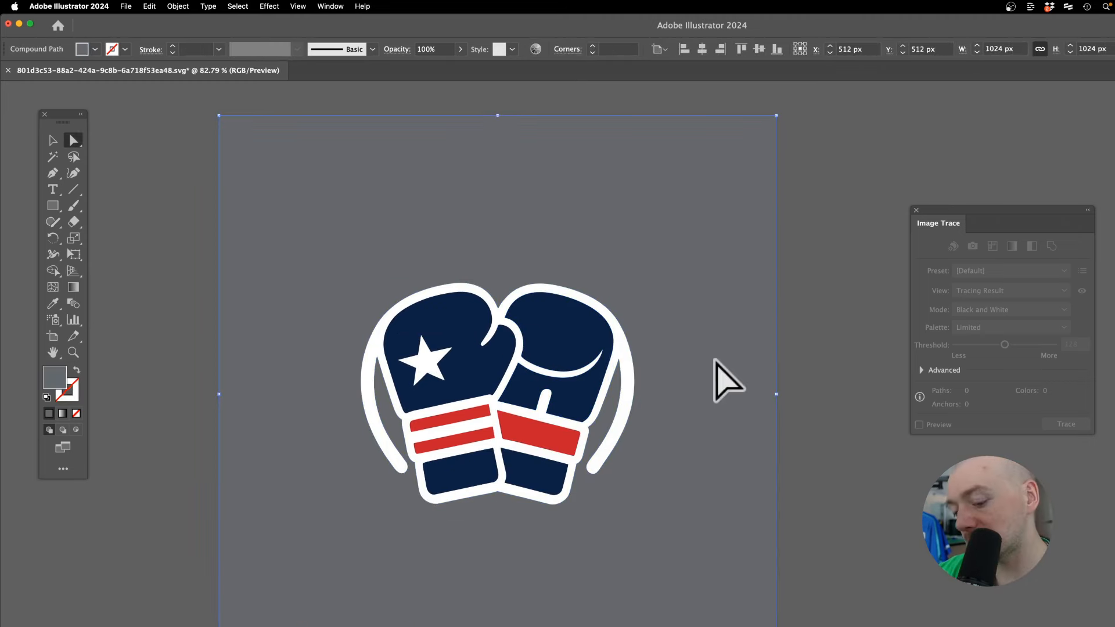
pyautogui.moveTo(662, 384)
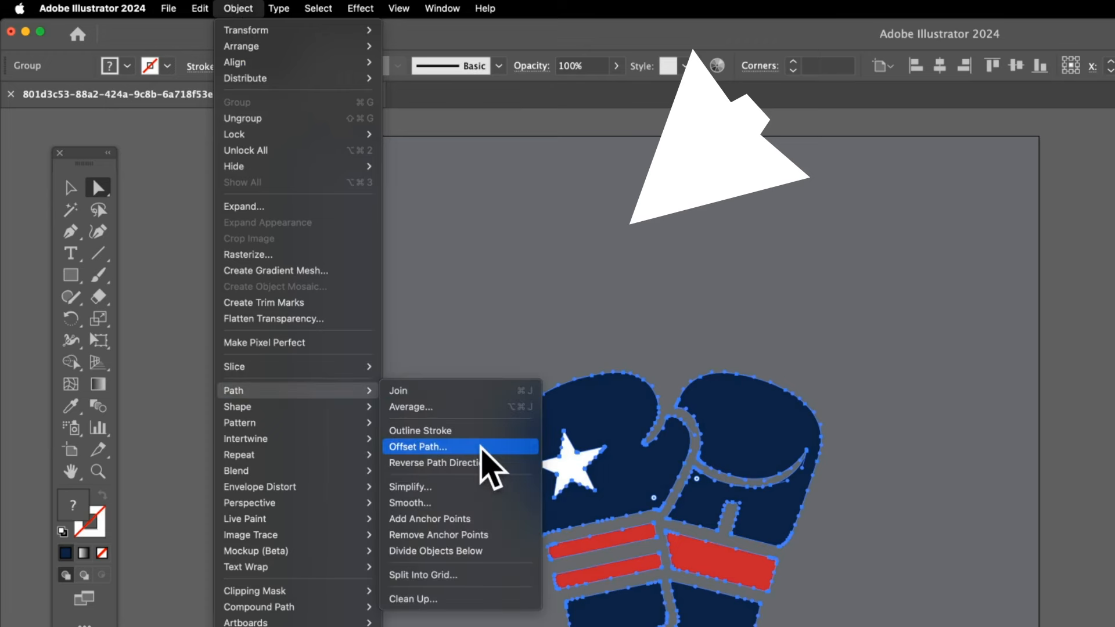
# - Apply a 10 px Offset Path with Miter joins to the glove group
pyautogui.click(418, 446)
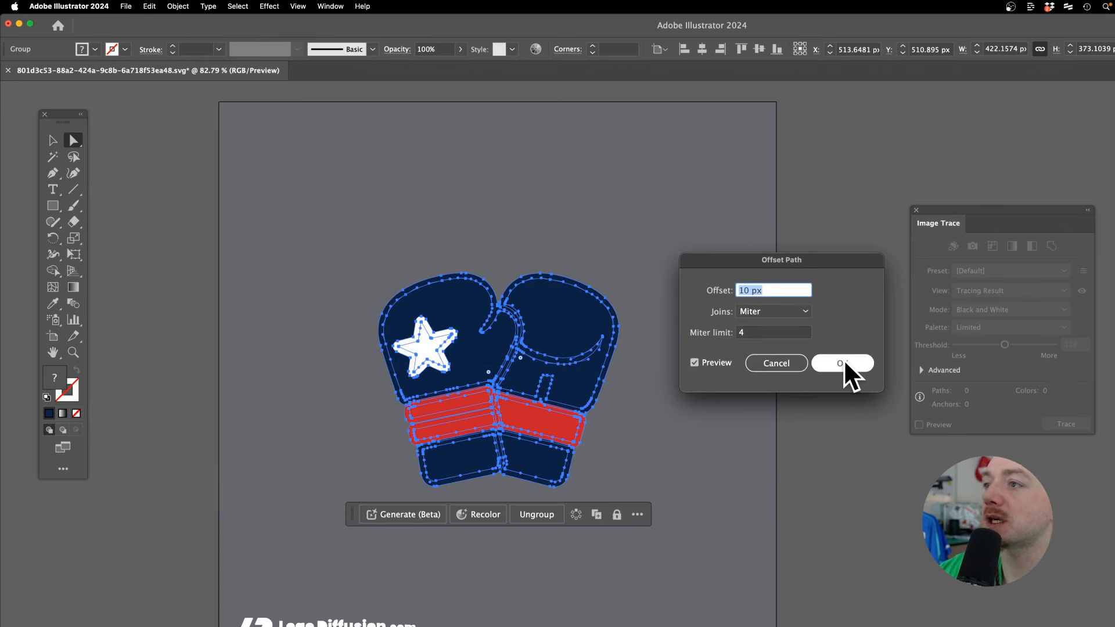
pyautogui.click(843, 363)
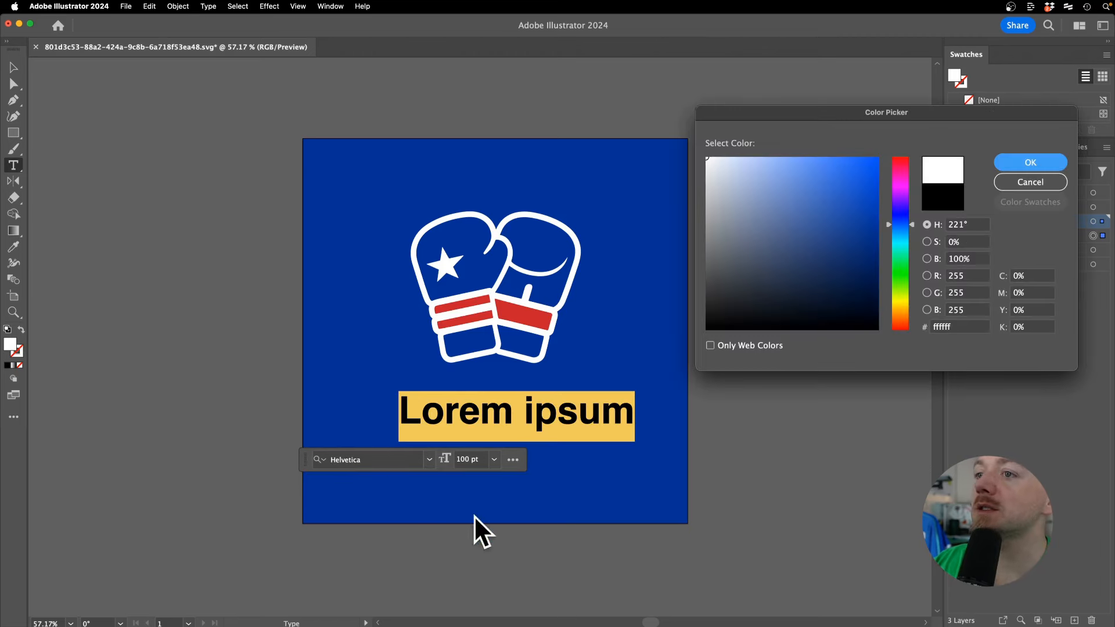
# - Set the text fill to white, type 'Battle', and adjust its tracking
pyautogui.click(1029, 162)
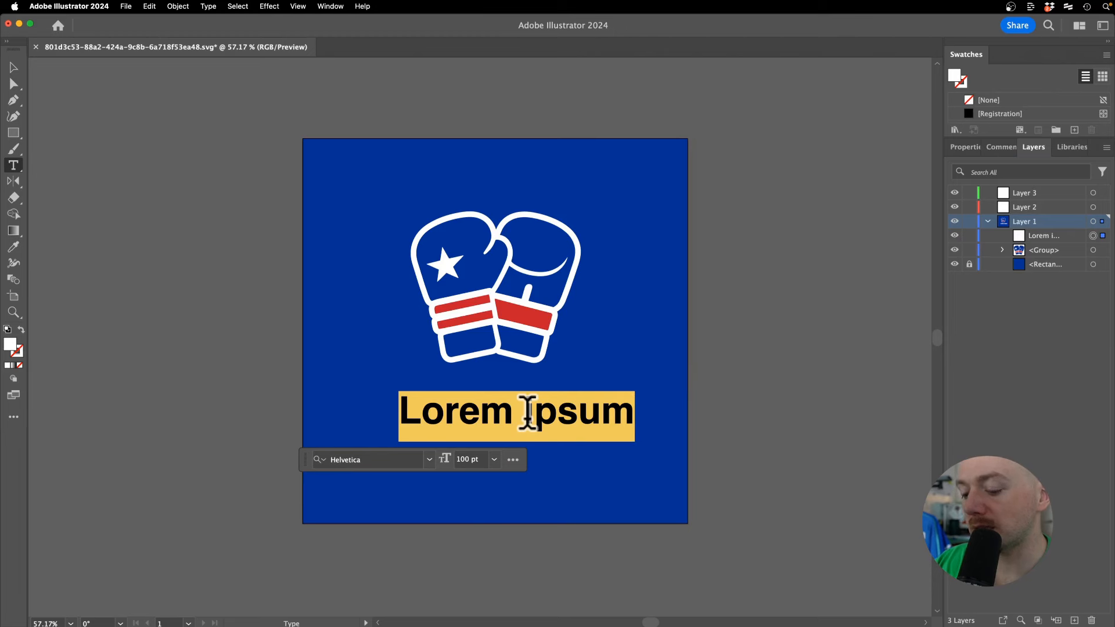
pyautogui.write('Battle')
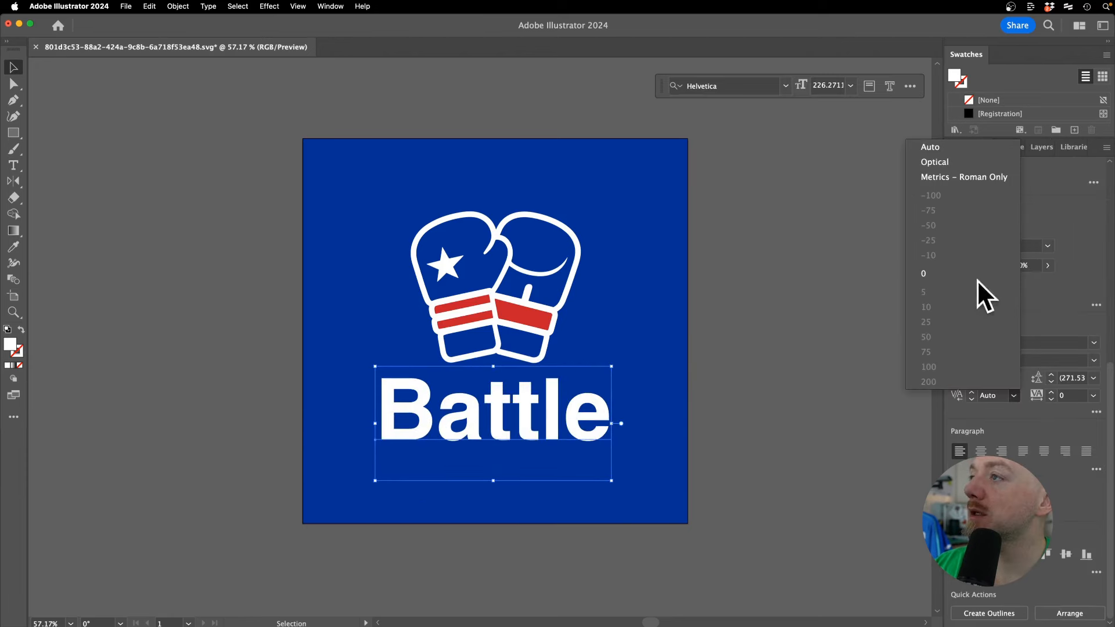
pyautogui.click(934, 162)
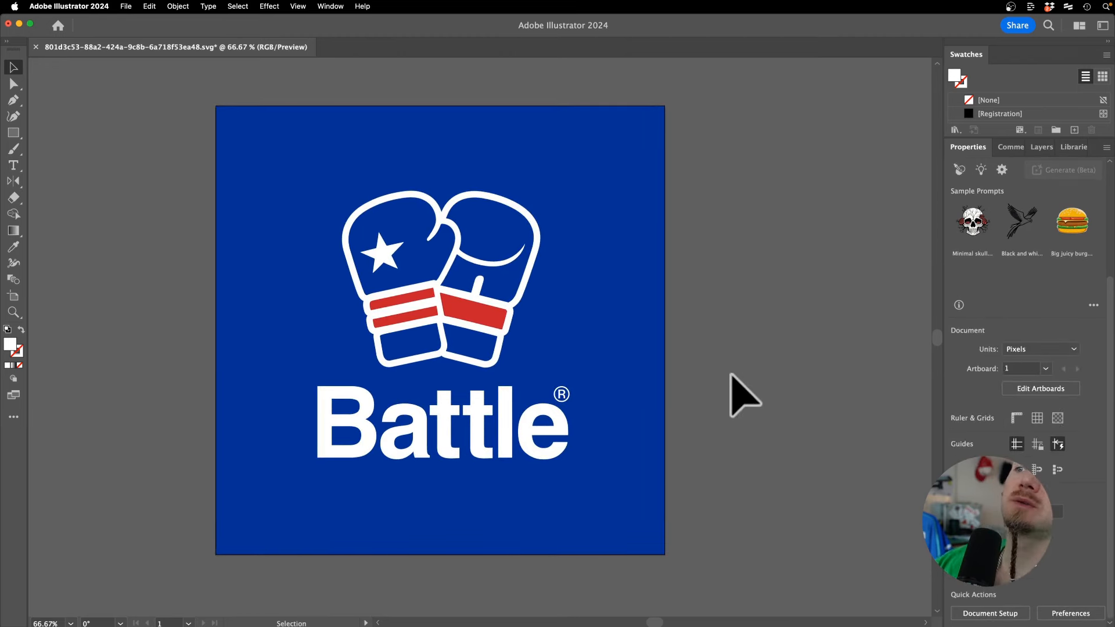
# - Preview the finished Battle logo with its ® mark, interface hidden
pyautogui.press('f')
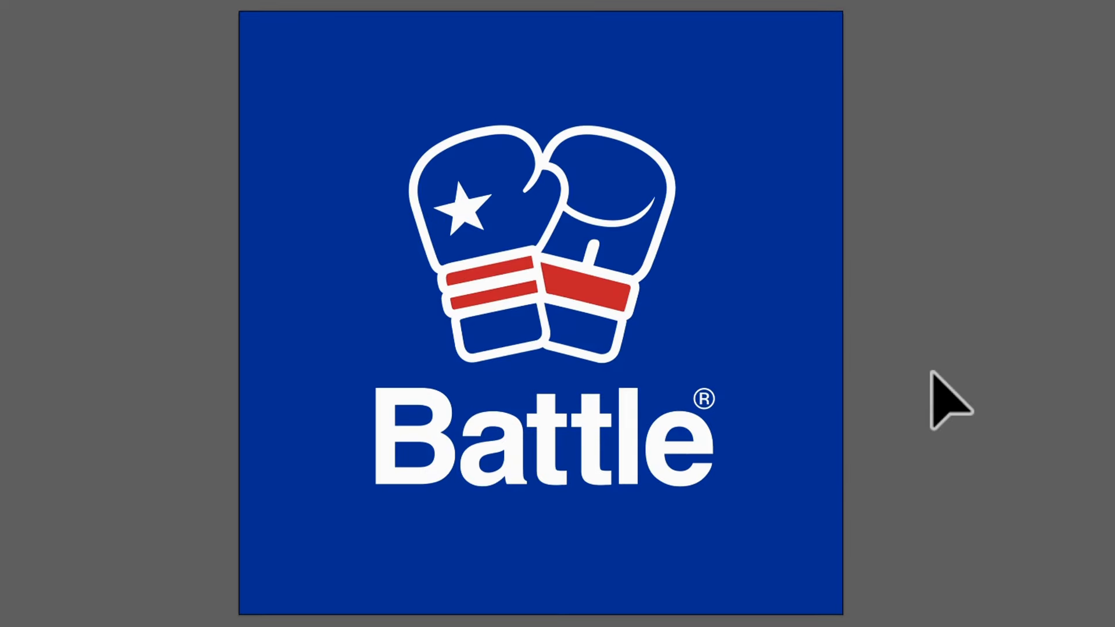